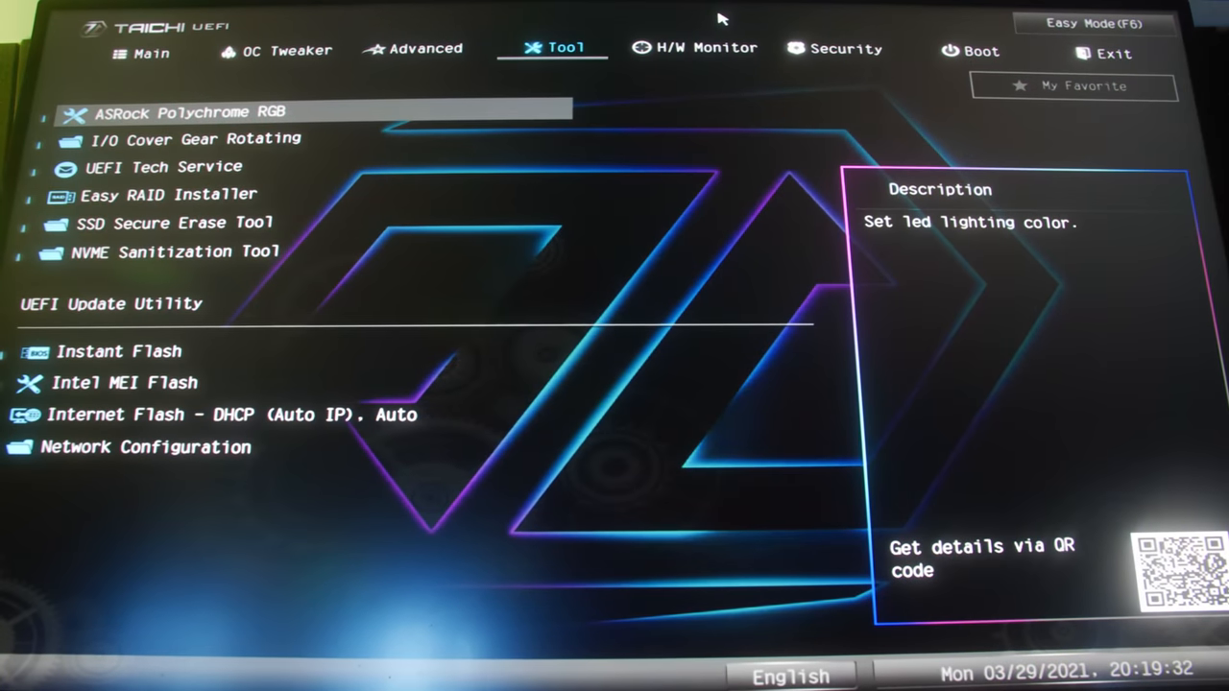
Step: Set the Polychrome RGB lighting style to Rainbow for the RGB_LED1 header
left_click(179, 113)
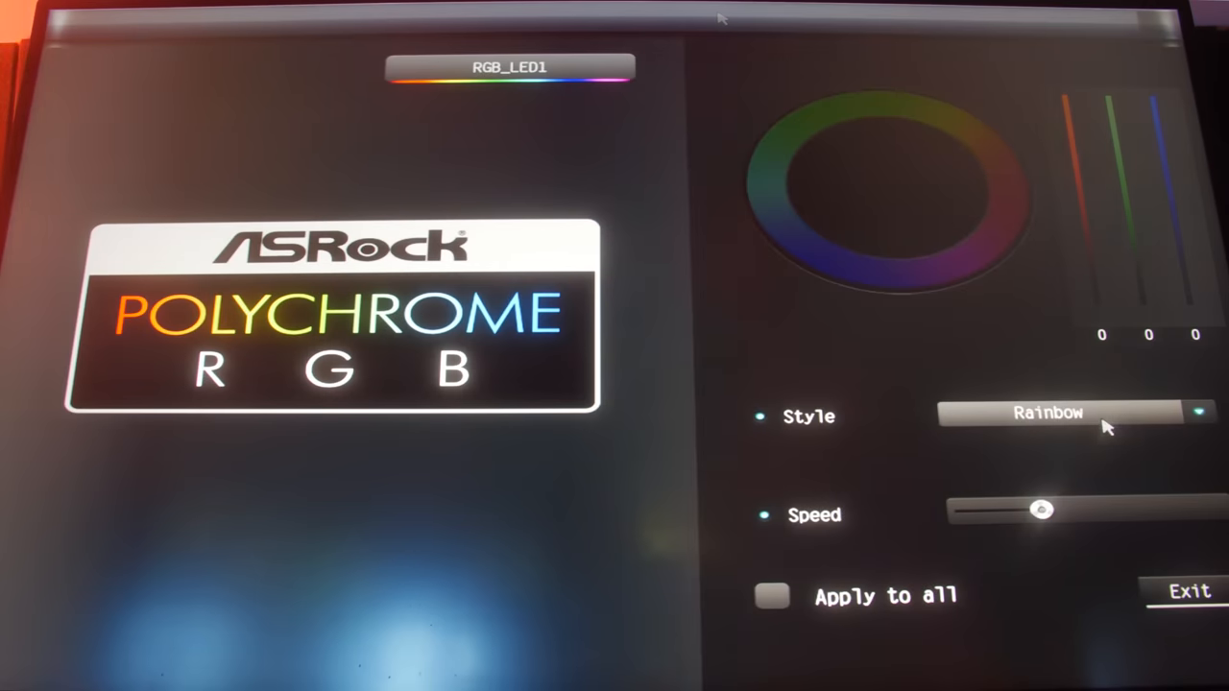
left_click(1048, 413)
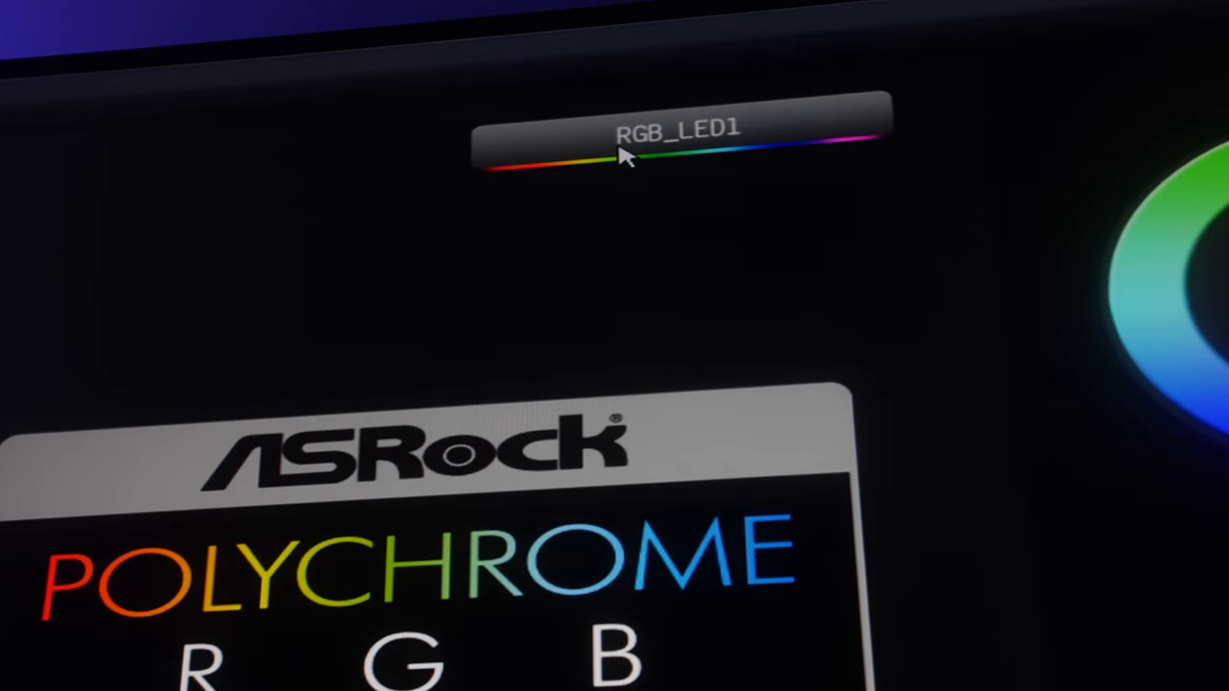
left_click(677, 139)
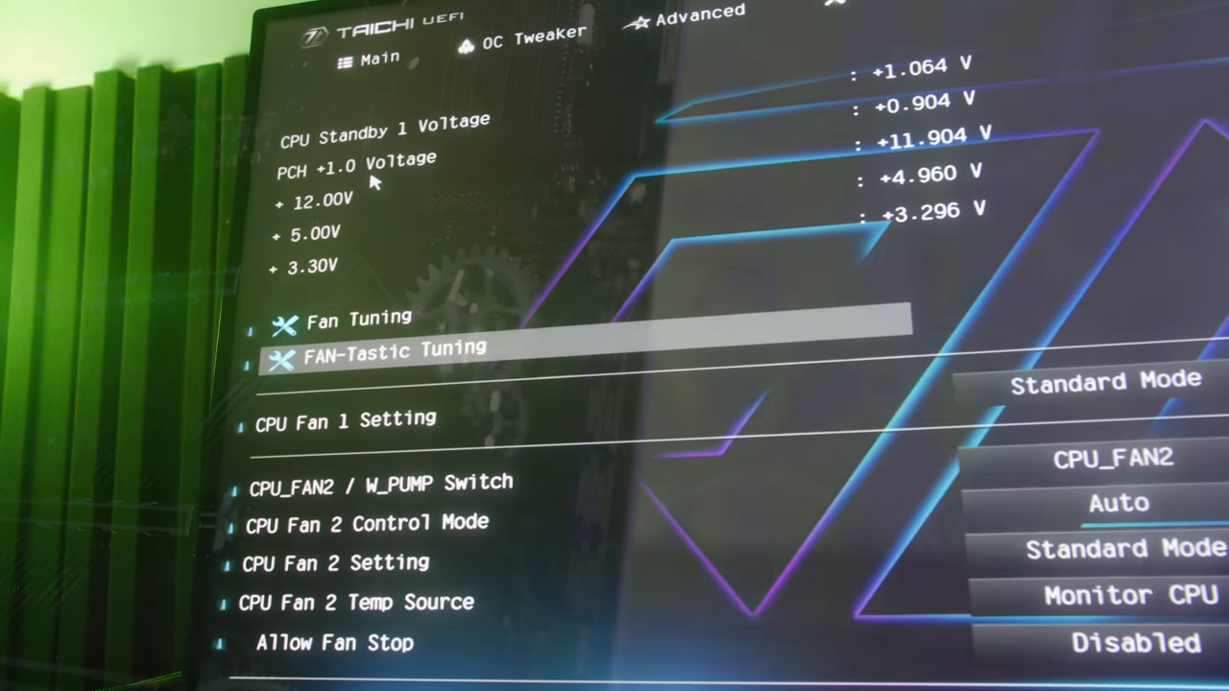
Step: Bring up FAN-Tastic Tuning and view the CPU Fan 2 and MOS Fan 1 curves
left_click(398, 345)
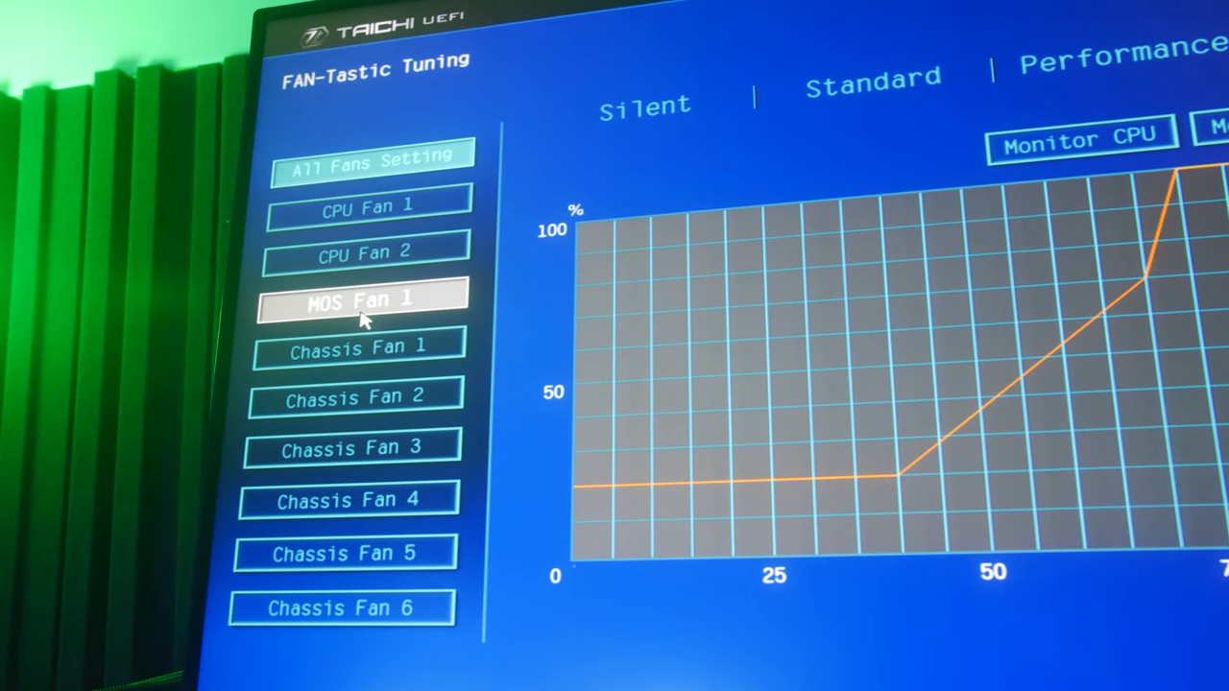
left_click(365, 255)
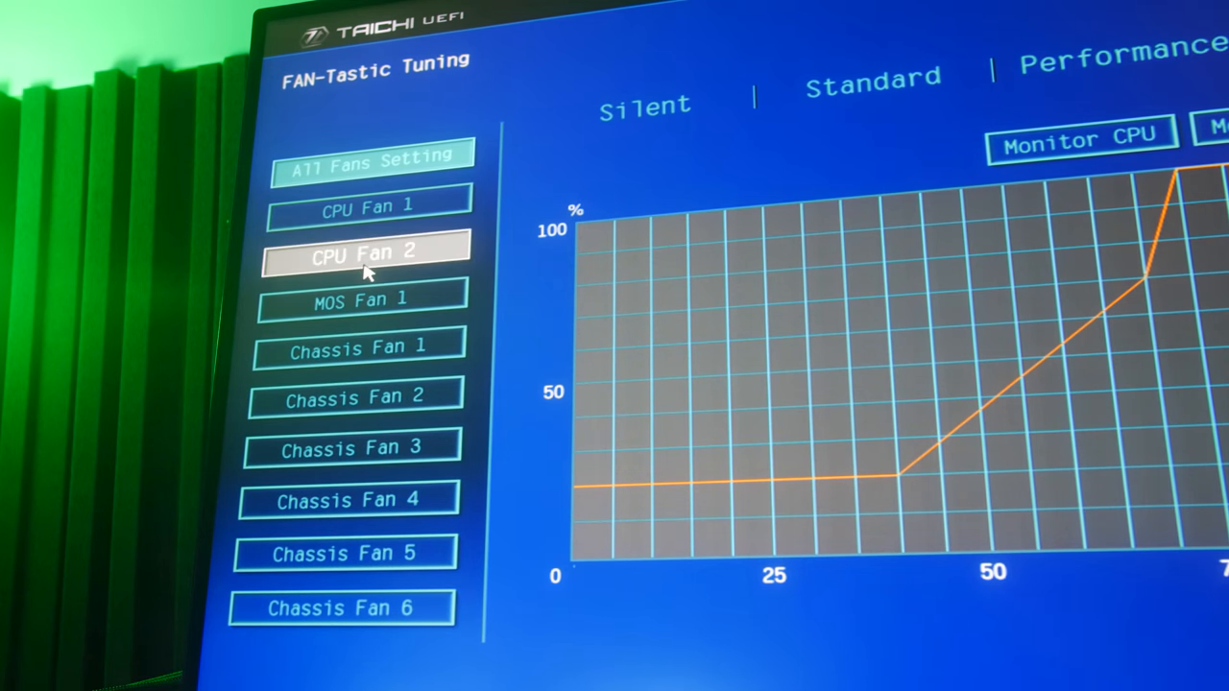
left_click(360, 299)
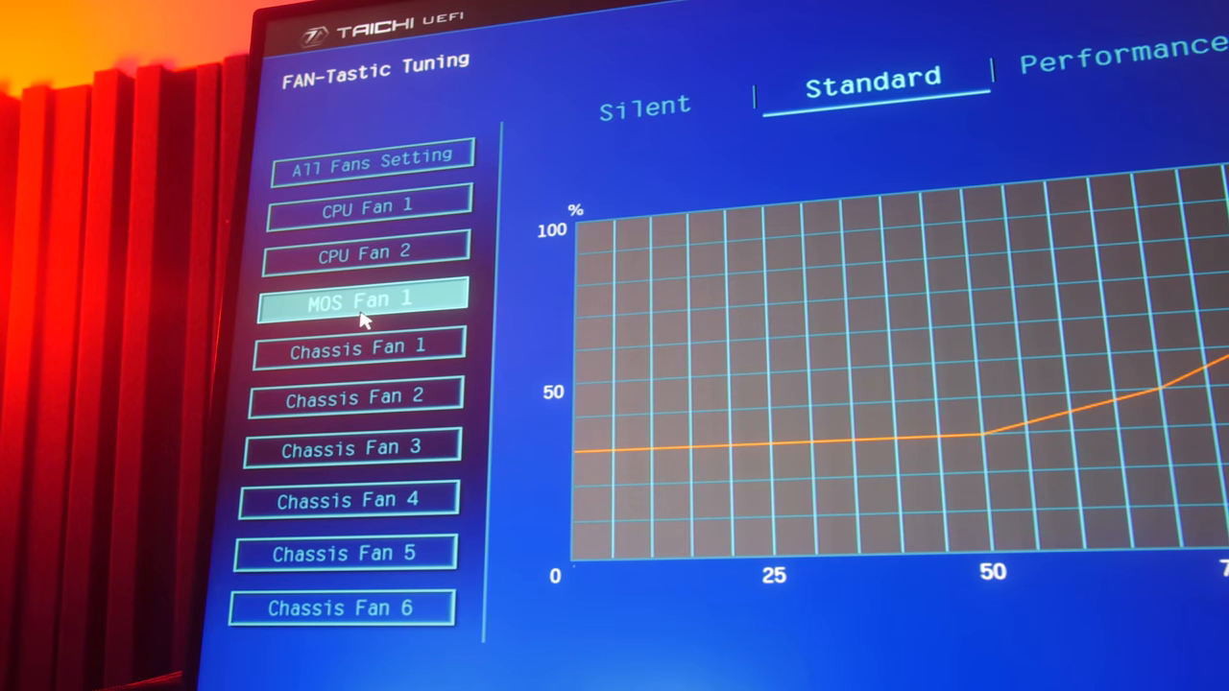
Step: Switch Chassis Fan 2 to a customized curve and drag point P1 to a new position
left_click(368, 210)
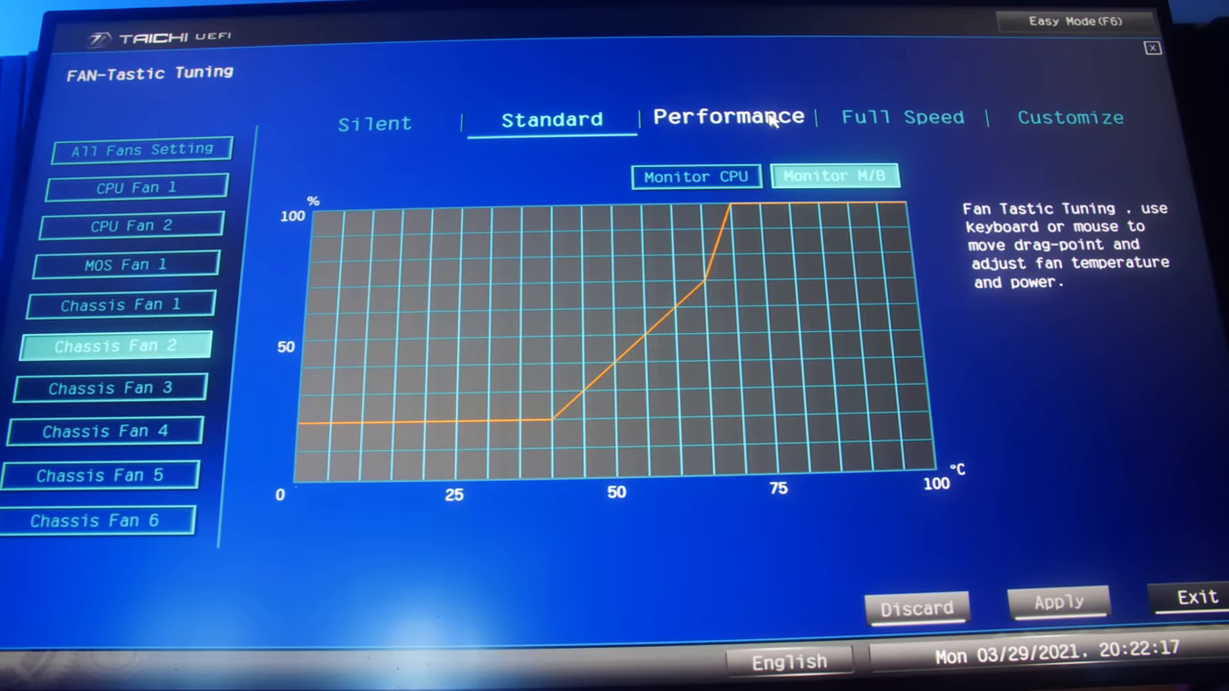
left_click(1069, 117)
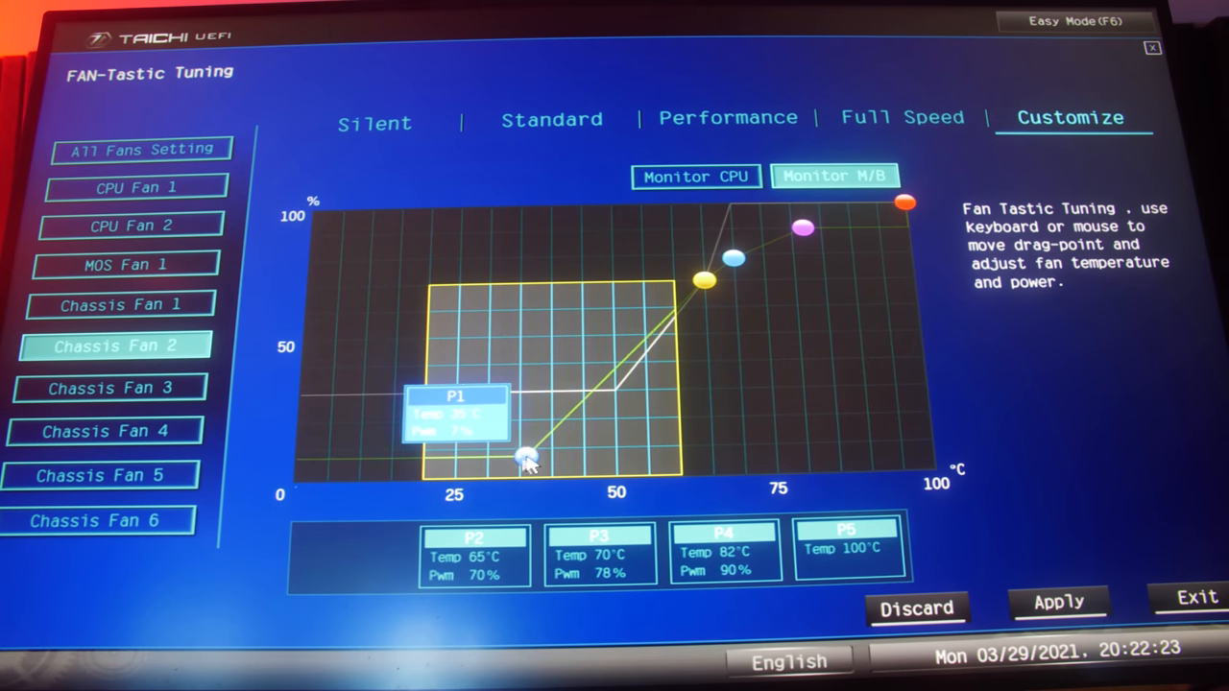
left_click_drag(526, 456, 488, 418)
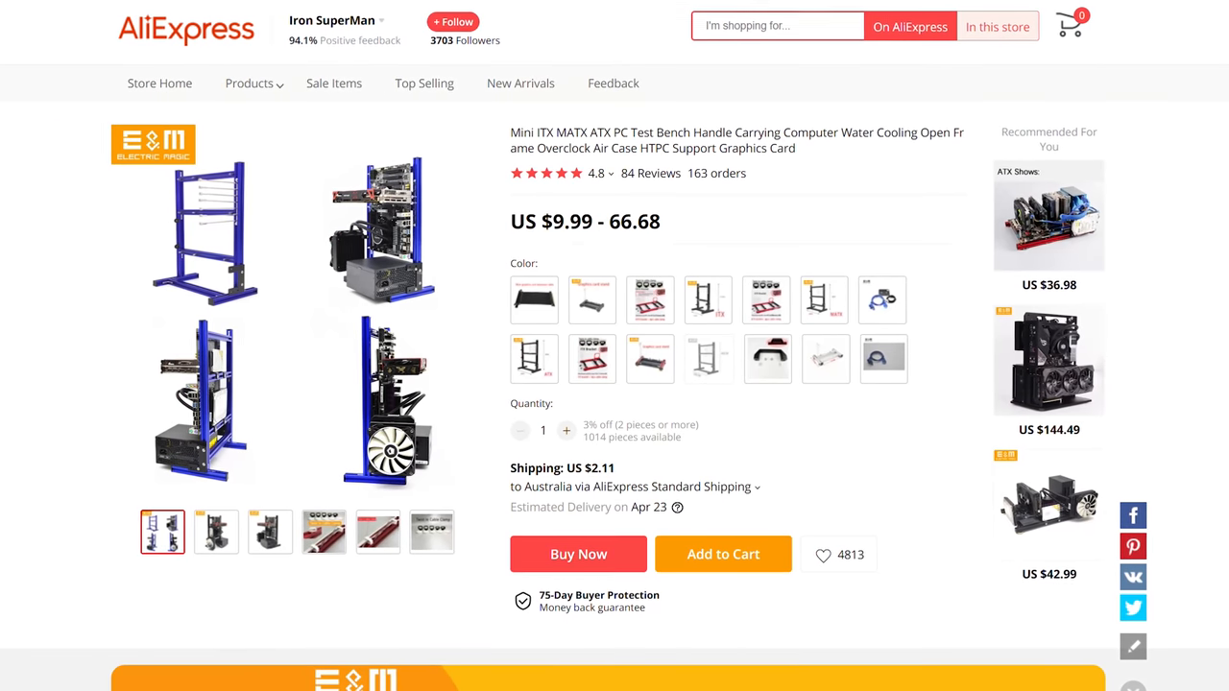
scroll("down", 3)
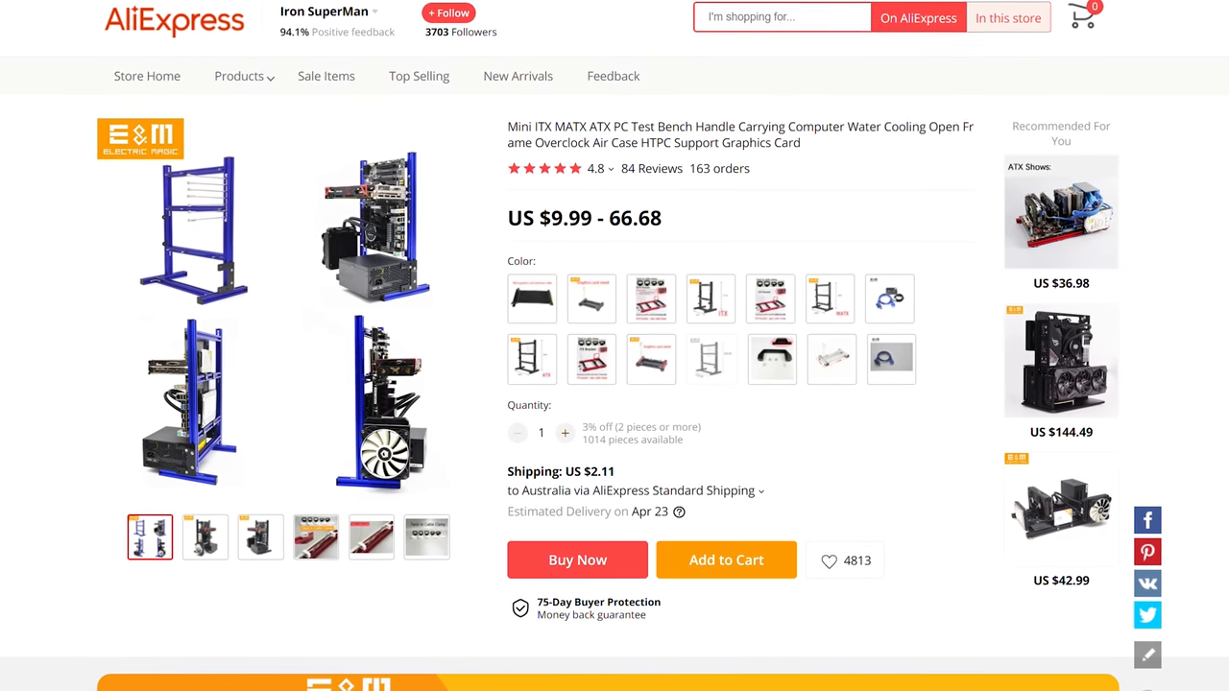
scroll("down", 3)
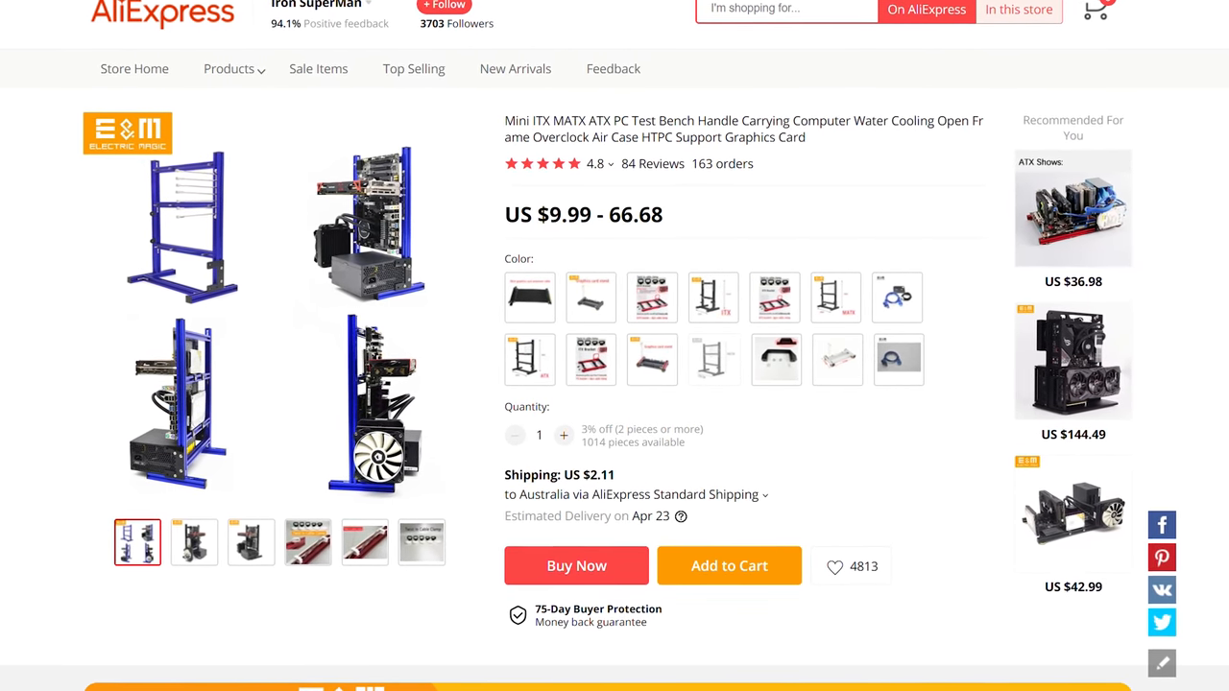
scroll("down", 3)
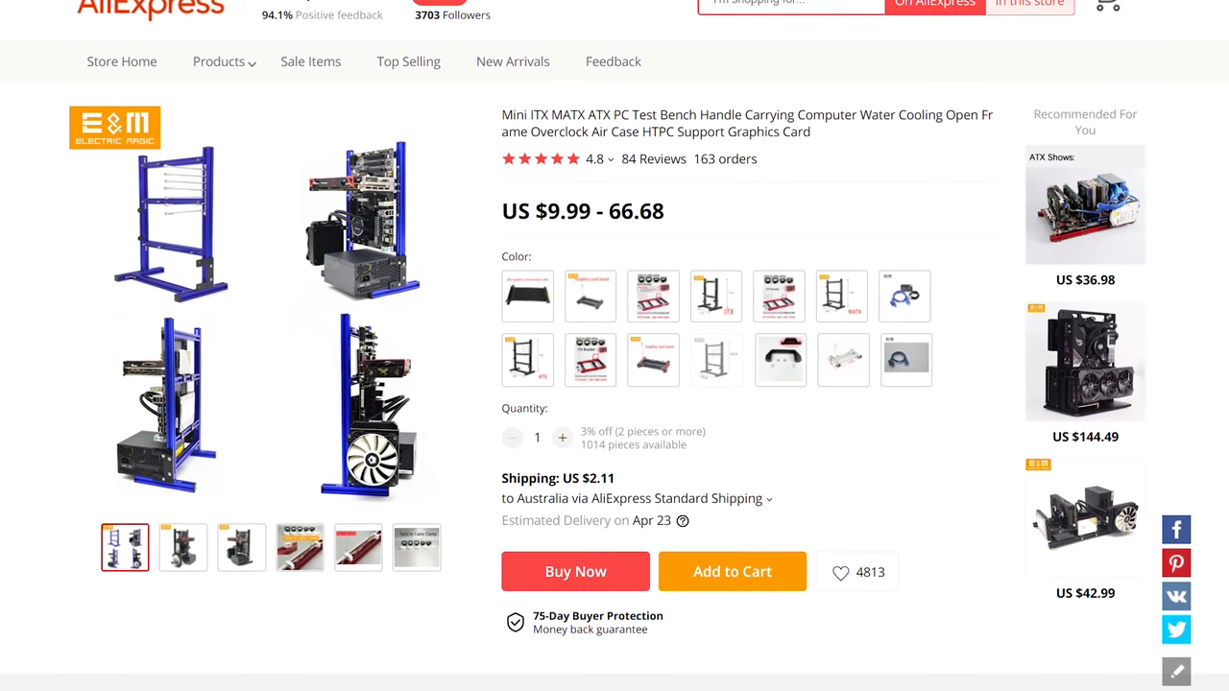